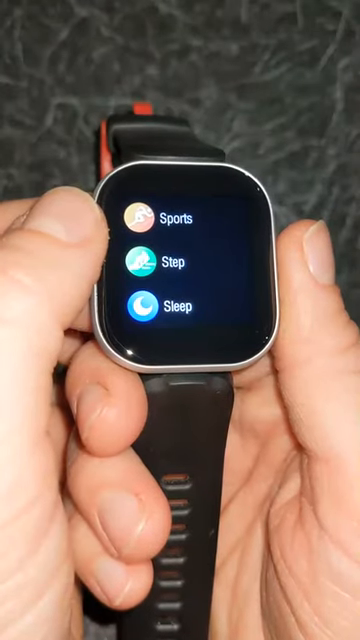
Search Google Play for 'h band' via recent searches and launch the installed H Band app
scroll("down", 3)
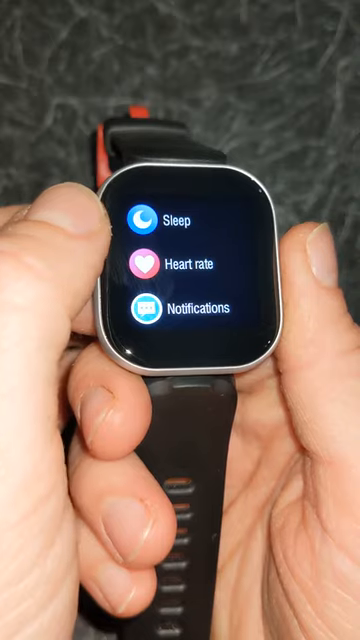
scroll("up", 3)
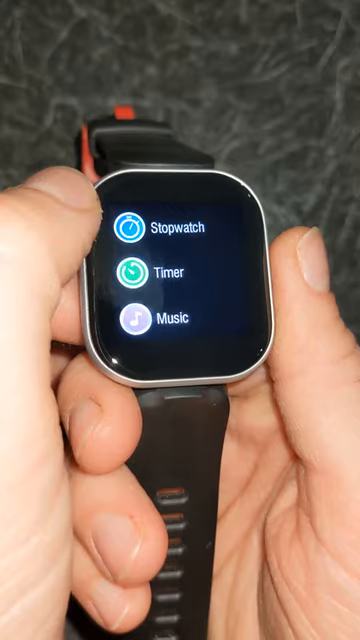
scroll("down", 3)
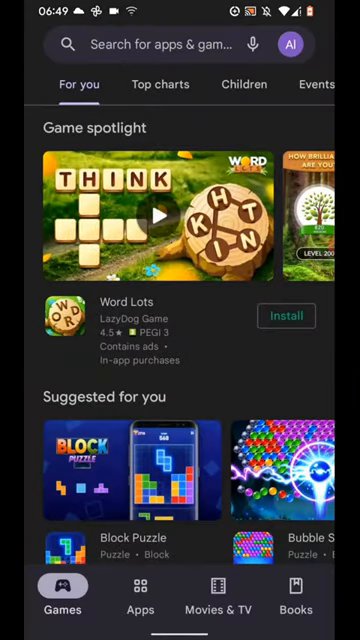
left_click(180, 45)
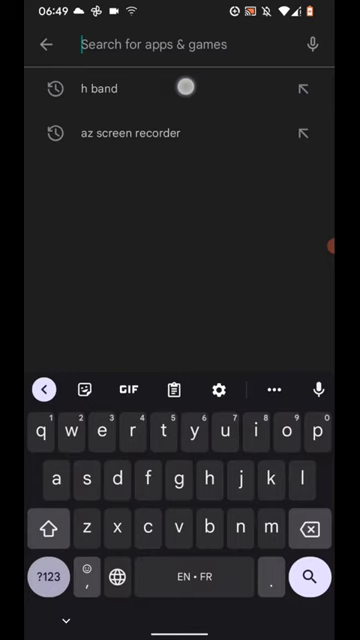
left_click(98, 88)
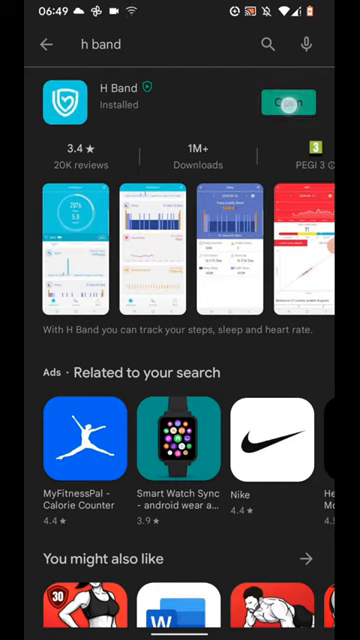
left_click(288, 101)
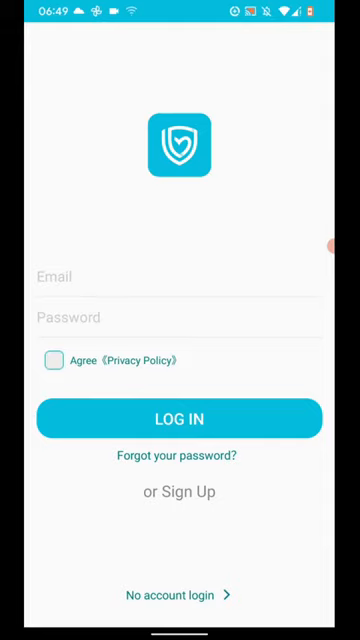
Continue without an account, agree to the privacy policy and allow background running
left_click(57, 360)
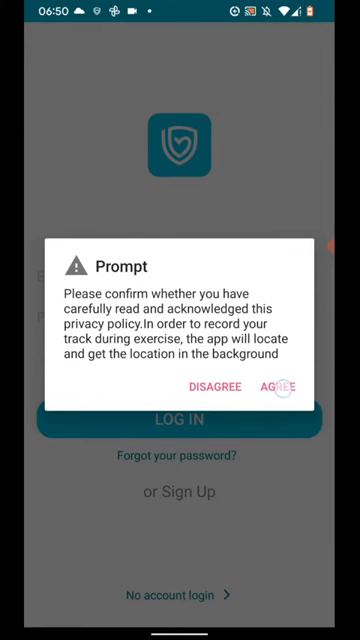
left_click(282, 387)
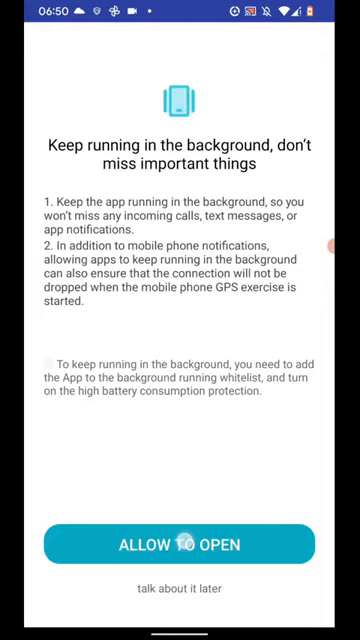
left_click(180, 545)
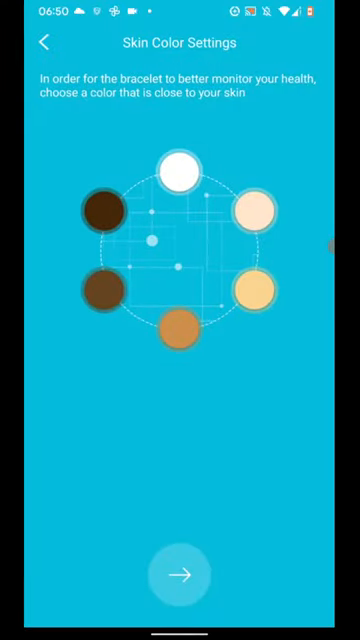
Enter male, born 1990, 48 kg, 167 cm, then save 7000-step and 8.5-hour sleep goals
left_click(180, 575)
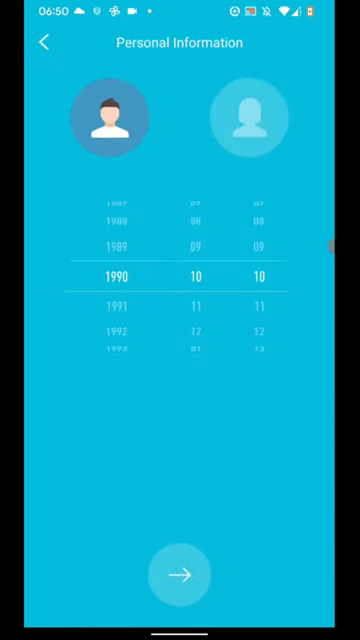
left_click(180, 573)
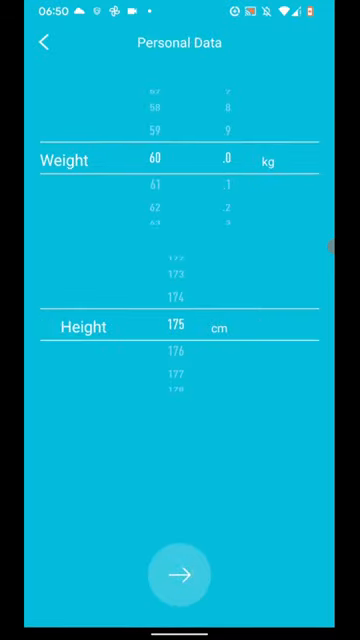
scroll("down", 3)
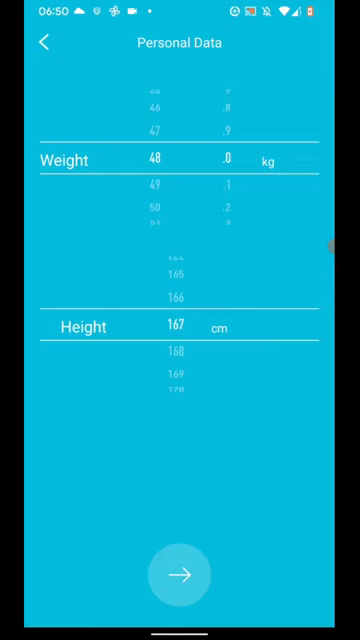
left_click(180, 575)
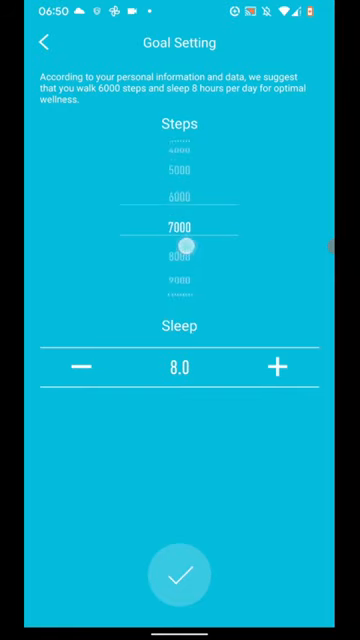
left_click(277, 368)
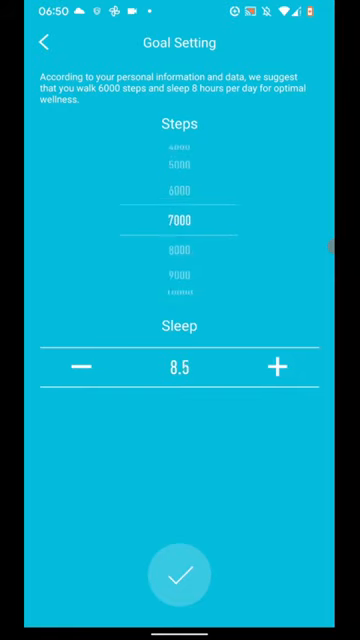
left_click(180, 577)
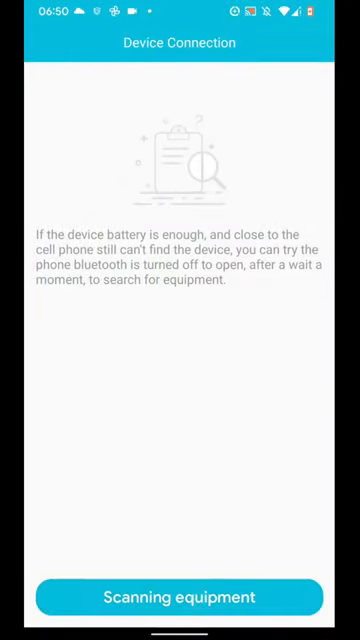
Scan for nearby devices and pair with the H39 watch
left_click(180, 597)
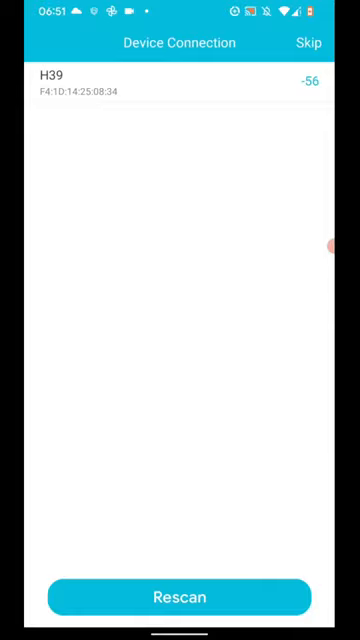
left_click(180, 83)
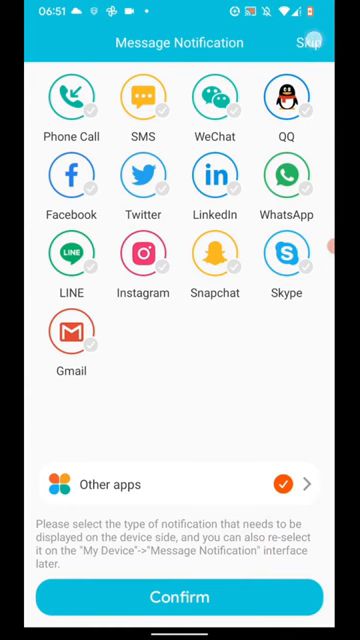
Confirm notification types and grant H Band notification access to reach the 121-step Dashboard
left_click(180, 597)
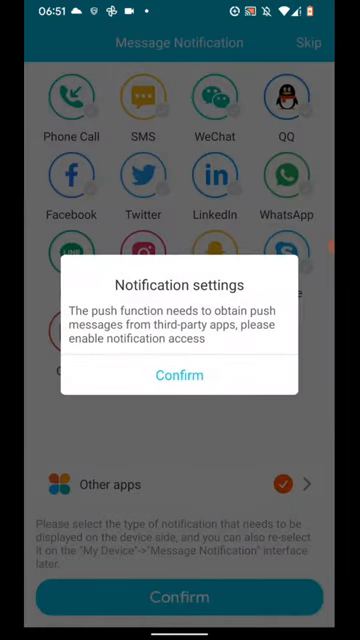
left_click(180, 375)
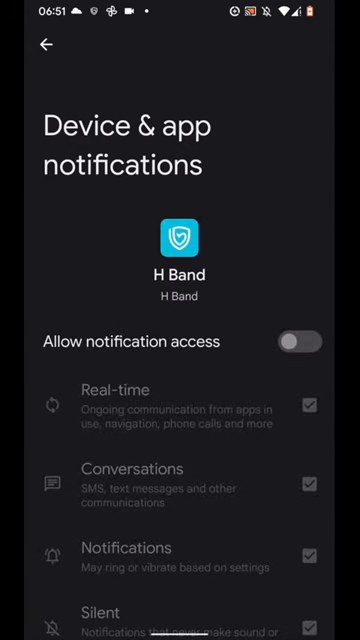
left_click(298, 341)
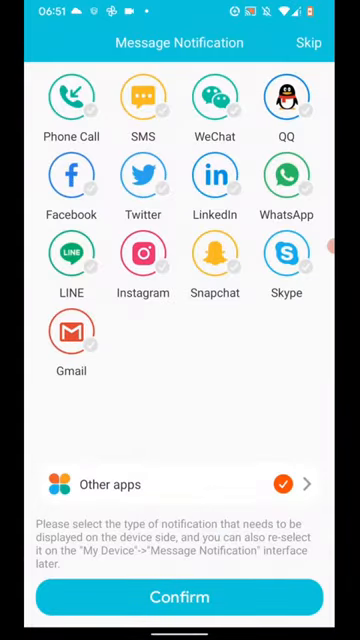
left_click(180, 597)
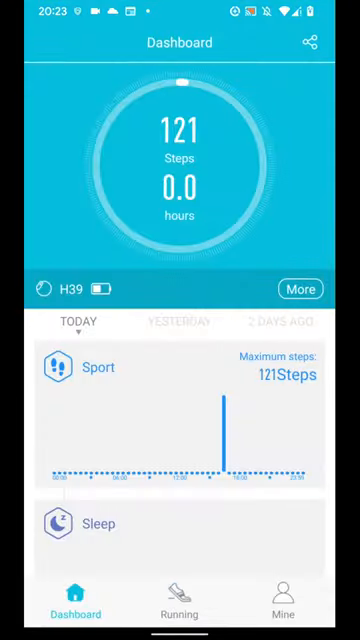
View today's heart rate detail (max 109, min 69, average 84), then switch to Running
scroll("down", 3)
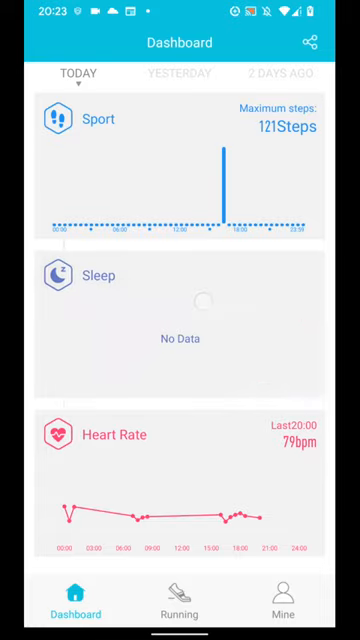
left_click(100, 276)
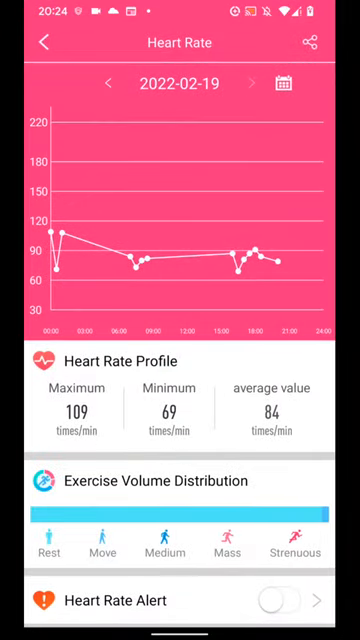
left_click(40, 42)
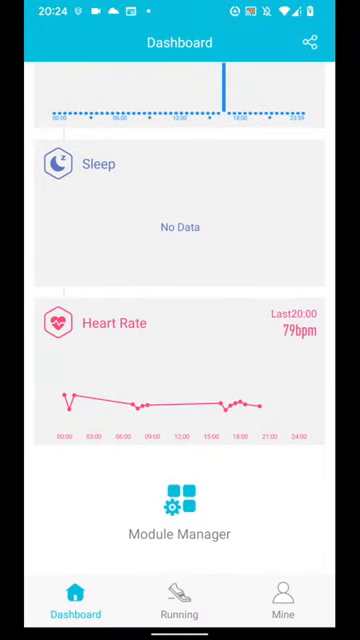
left_click(180, 607)
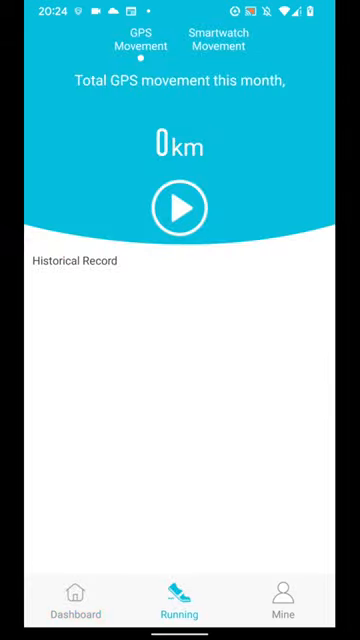
Start a GPS movement session and select Google Map in the map dialog
left_click(180, 207)
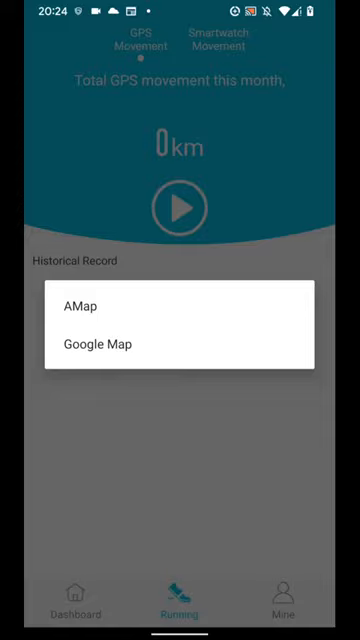
left_click(100, 344)
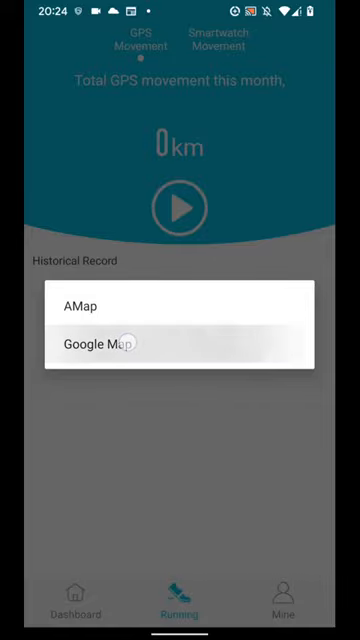
left_click(84, 344)
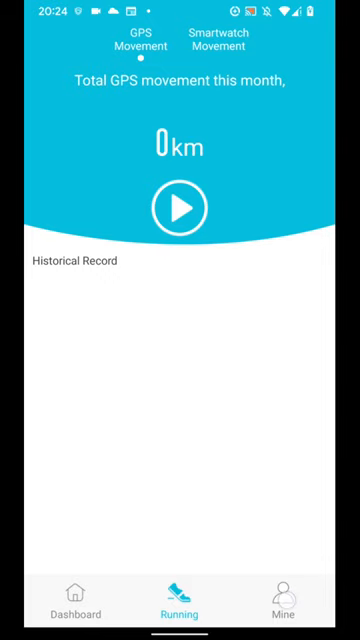
Check the watch's message notification switches under Mine, with WeChat enabled
left_click(286, 604)
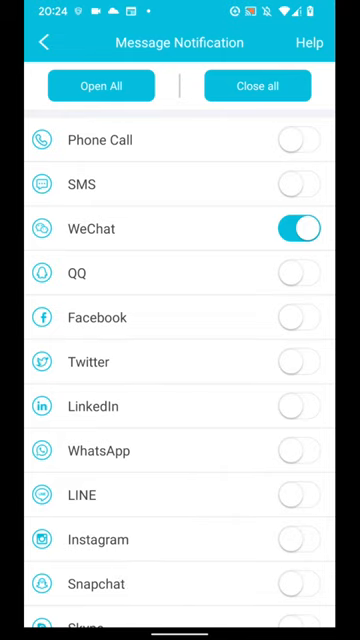
left_click(40, 42)
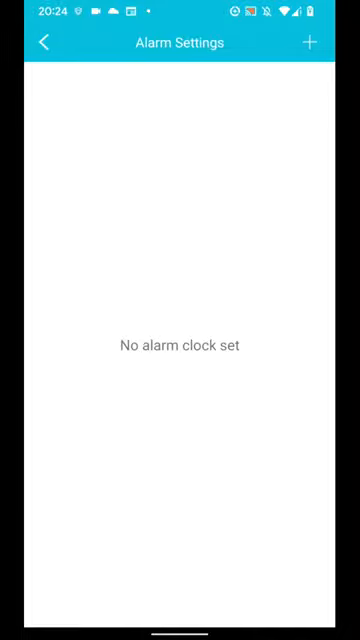
Add a 19:25 Tue/Wed/Thu alarm and save sedentary reminders 08:00–18:00 every 60 minutes
left_click(311, 42)
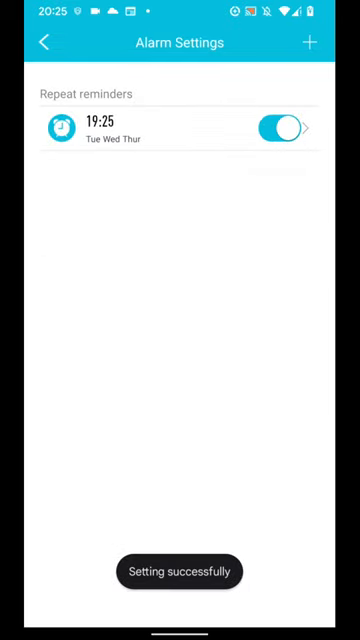
left_click(40, 42)
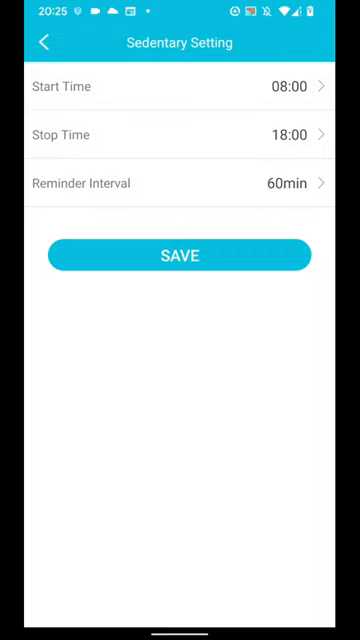
left_click(40, 42)
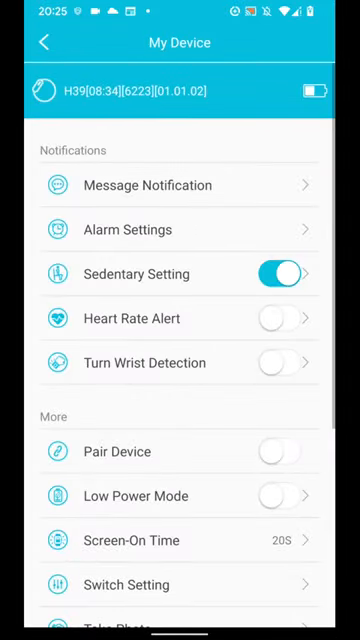
Scroll down the My Device list and open Dial Settings
scroll("down", 3)
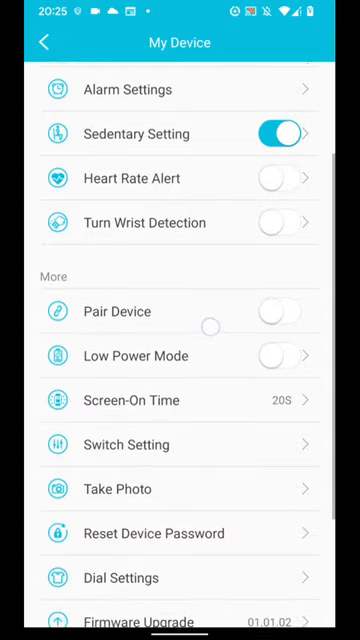
scroll("down", 3)
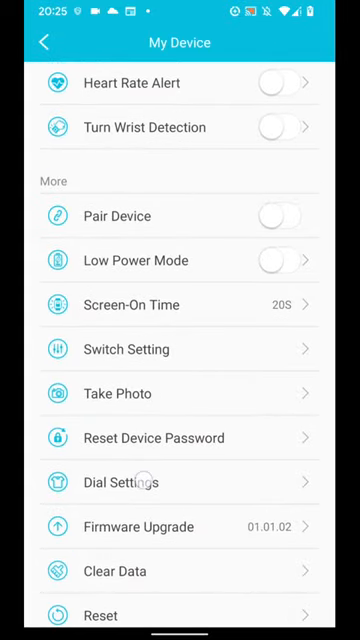
left_click(113, 481)
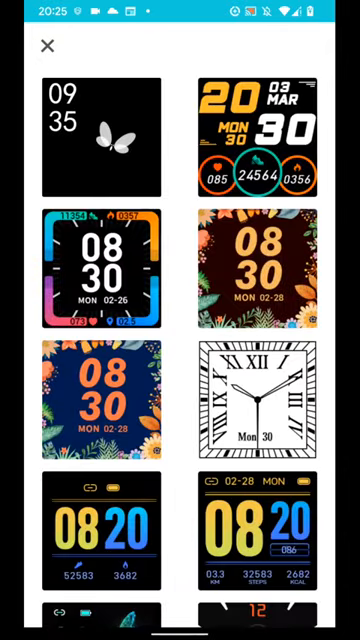
scroll("down", 3)
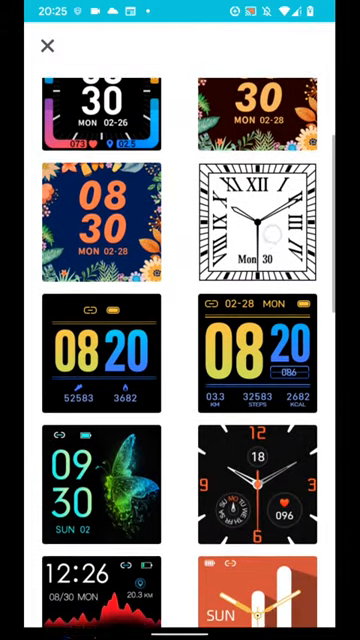
scroll("down", 3)
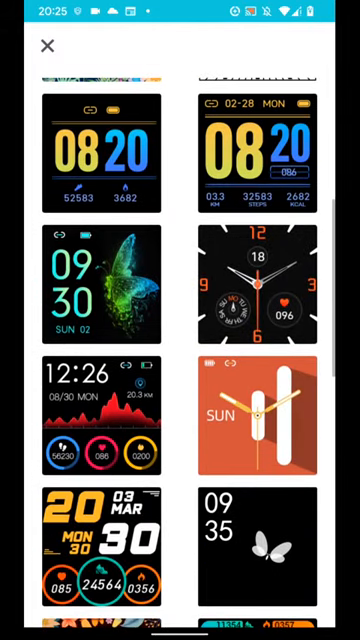
scroll("down", 3)
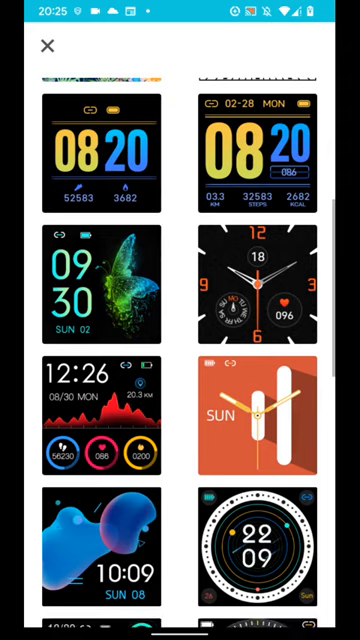